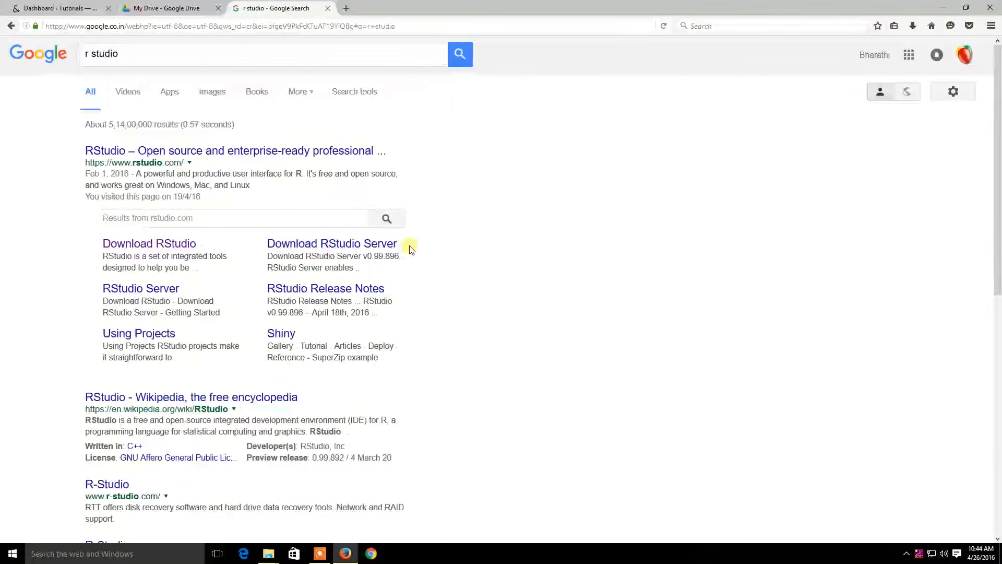
- Open the 'Download RStudio' sitelink from the rstudio.com result for 'r studio'
left_click(149, 243)
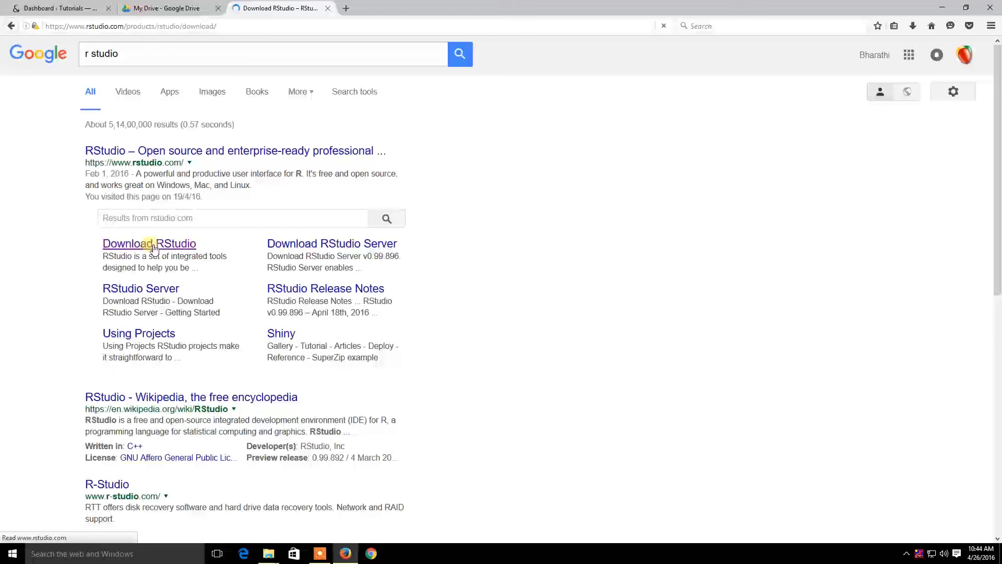
- Download the Windows Vista/7/8/10 zip of RStudio 0.99.896 and show it in Downloads
left_click(149, 243)
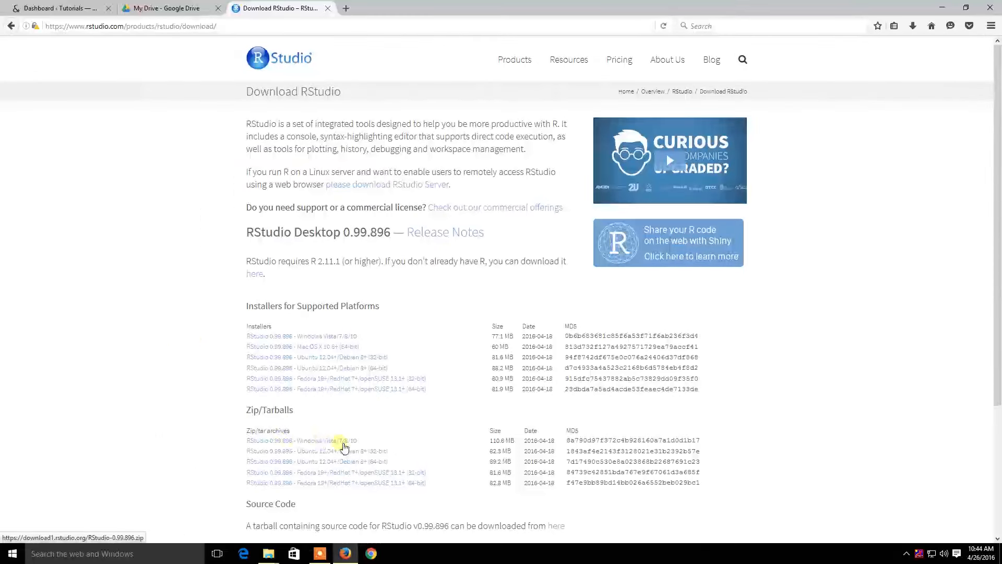
left_click(321, 439)
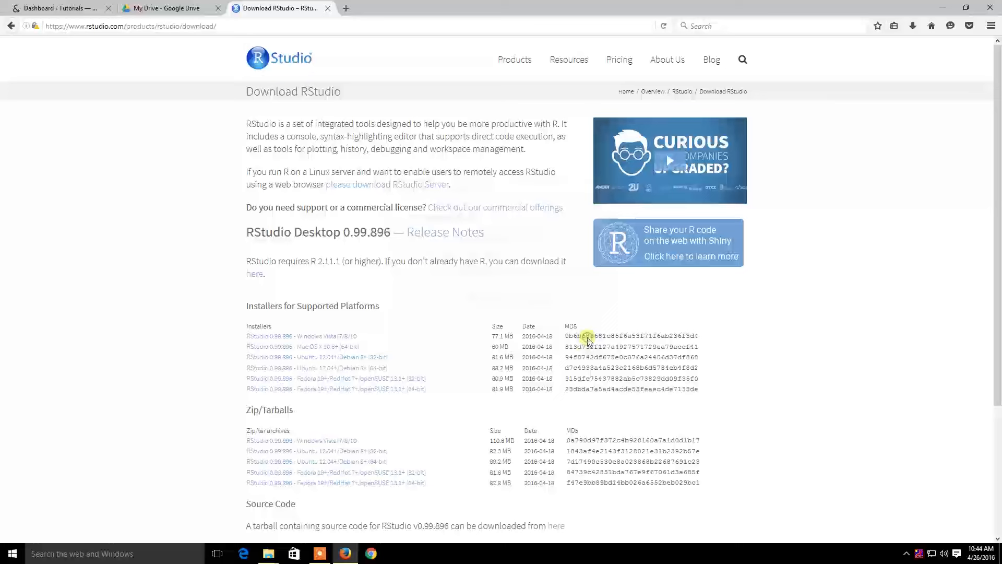
left_click(913, 26)
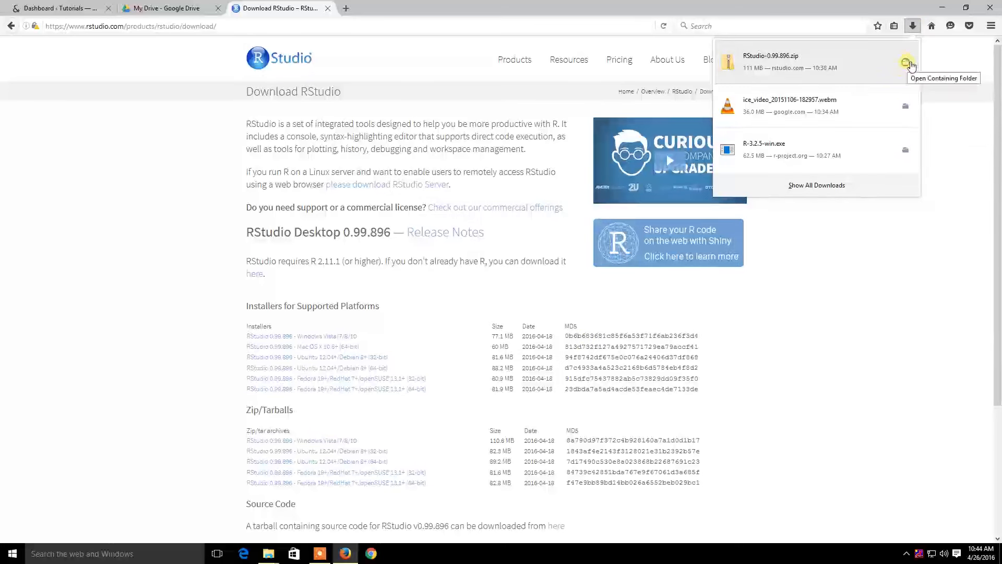
left_click(906, 61)
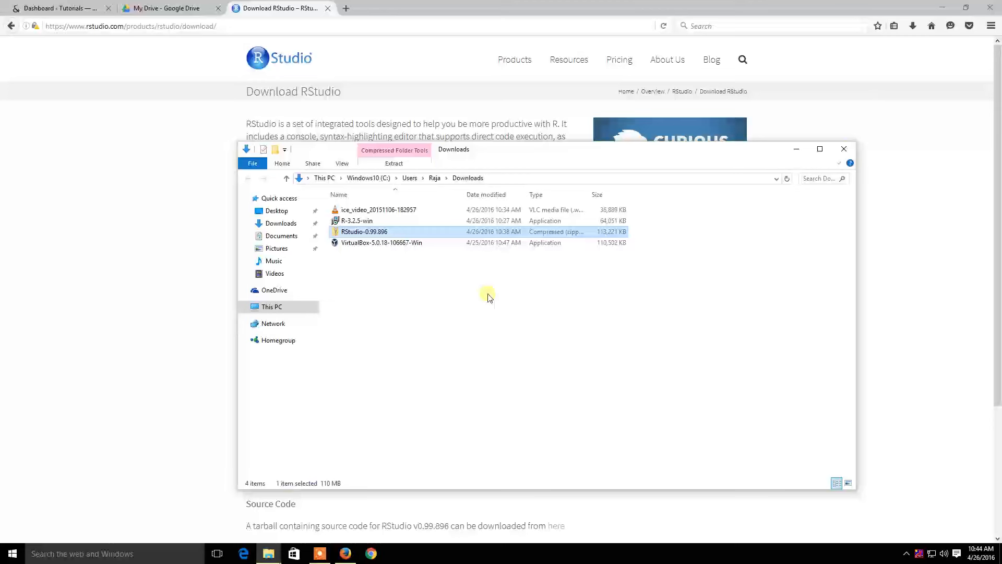
mouse_move(374, 232)
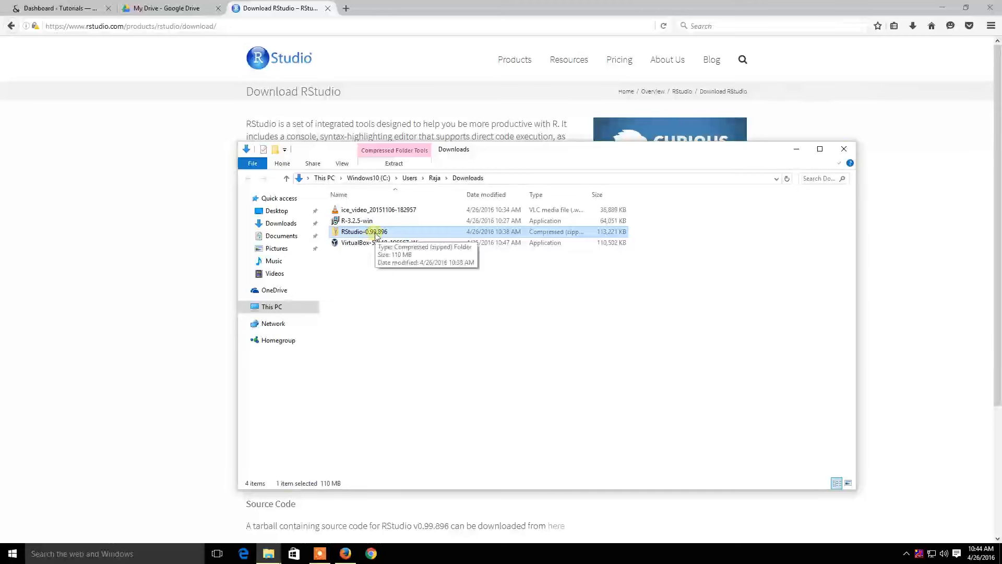
- Extract All from RStudio-0.99.896.zip into the suggested folder
right_click(364, 231)
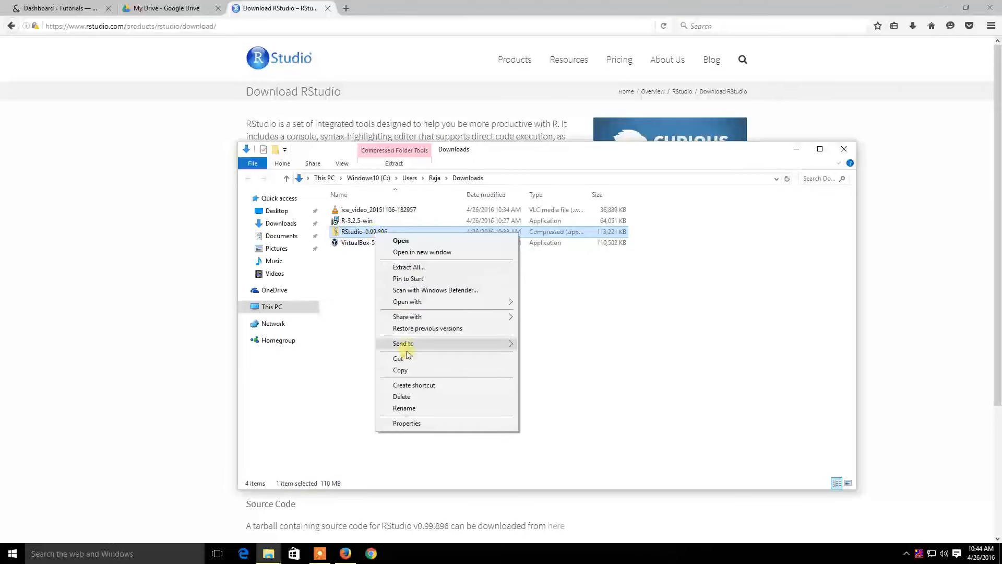
mouse_move(419, 267)
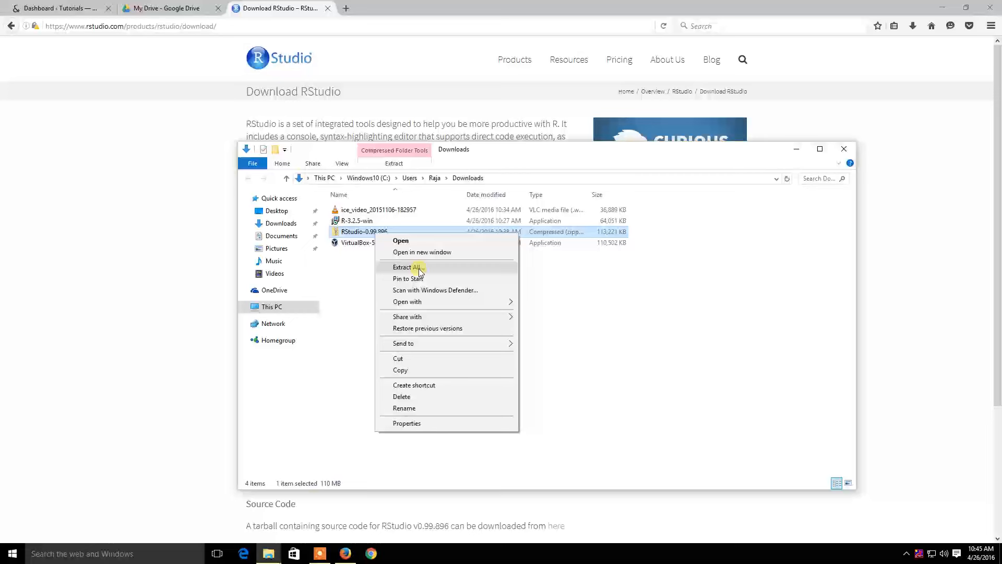
left_click(401, 268)
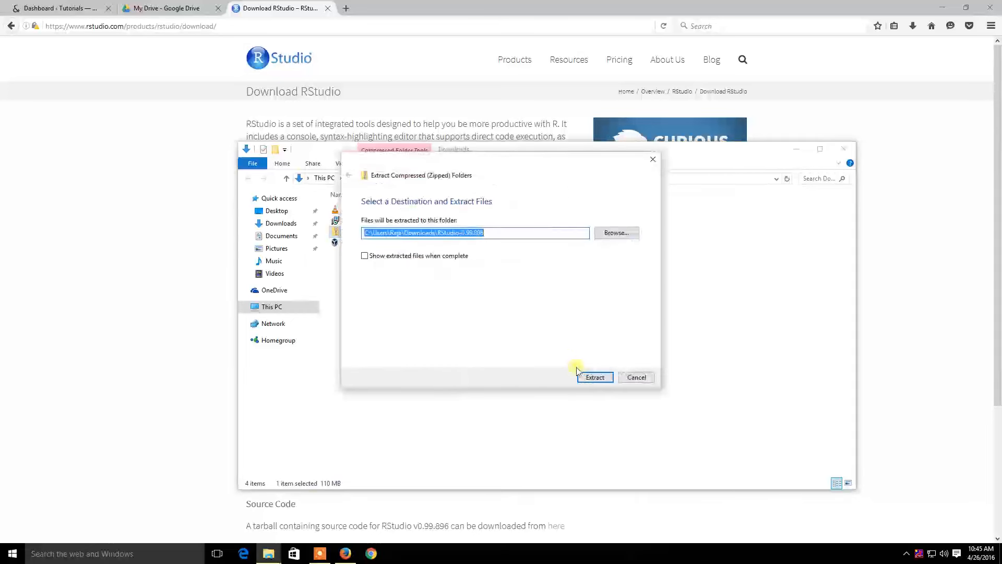
left_click(595, 377)
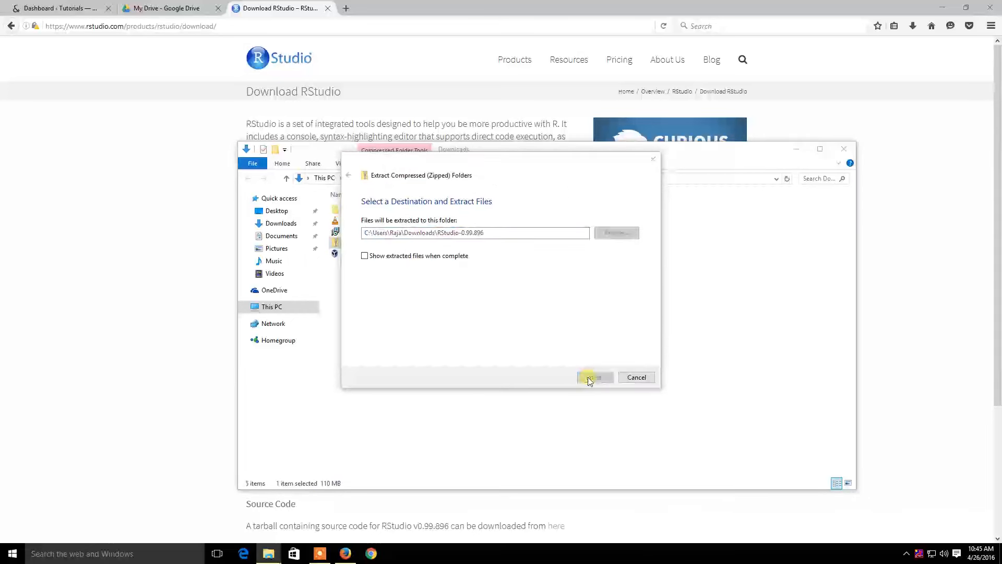
left_click(595, 377)
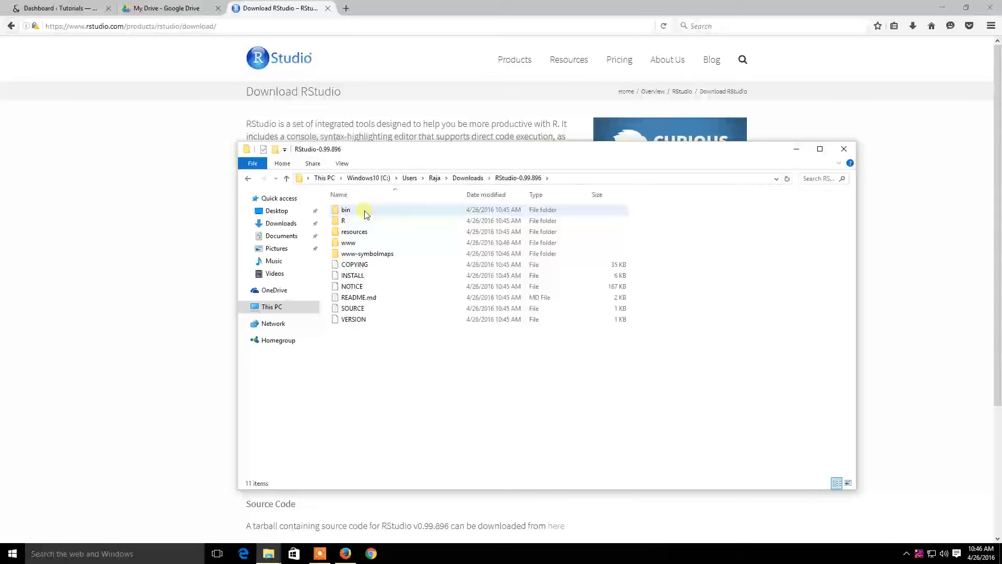
- Open the bin folder and launch rstudio.exe
left_click(346, 209)
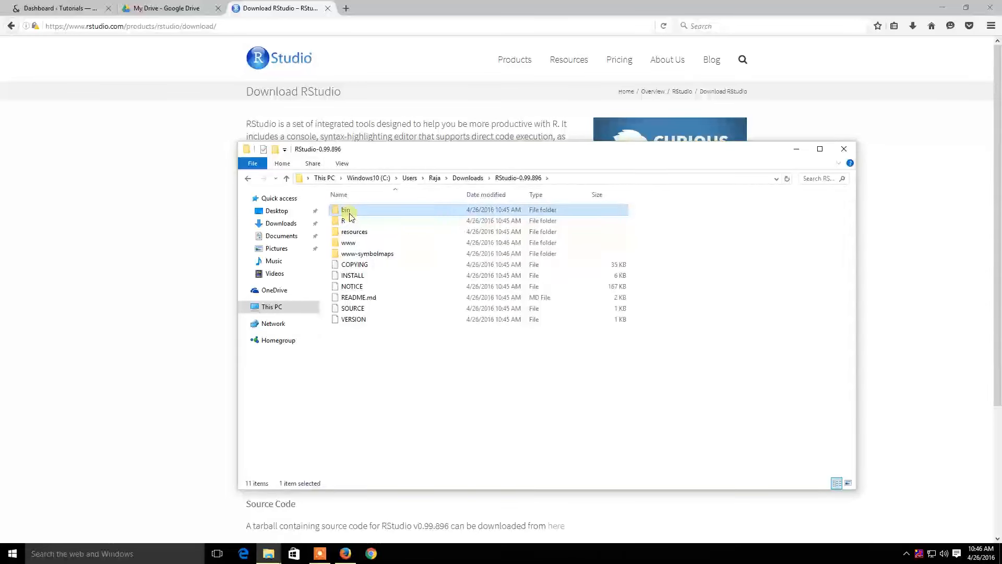
double_click(345, 209)
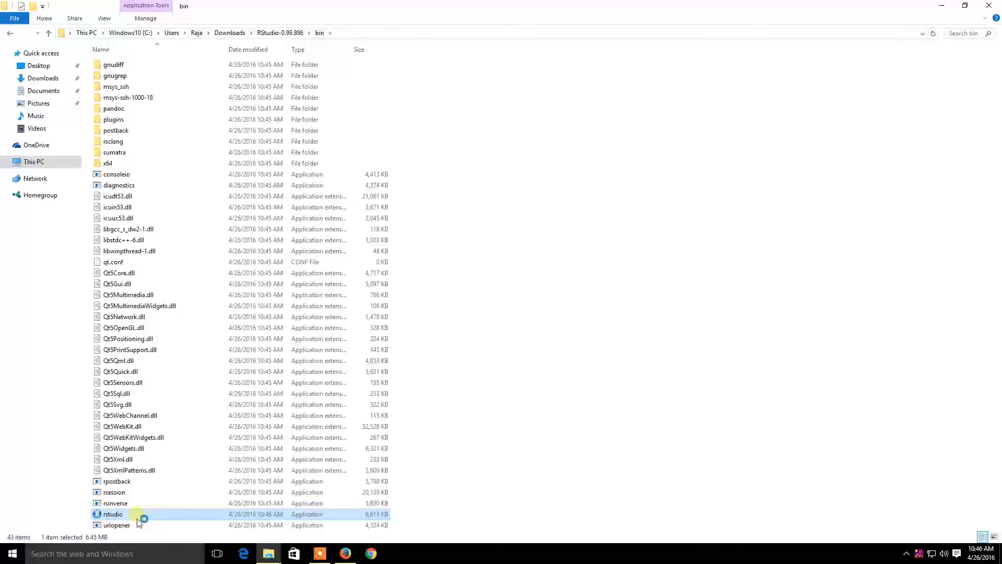
double_click(113, 514)
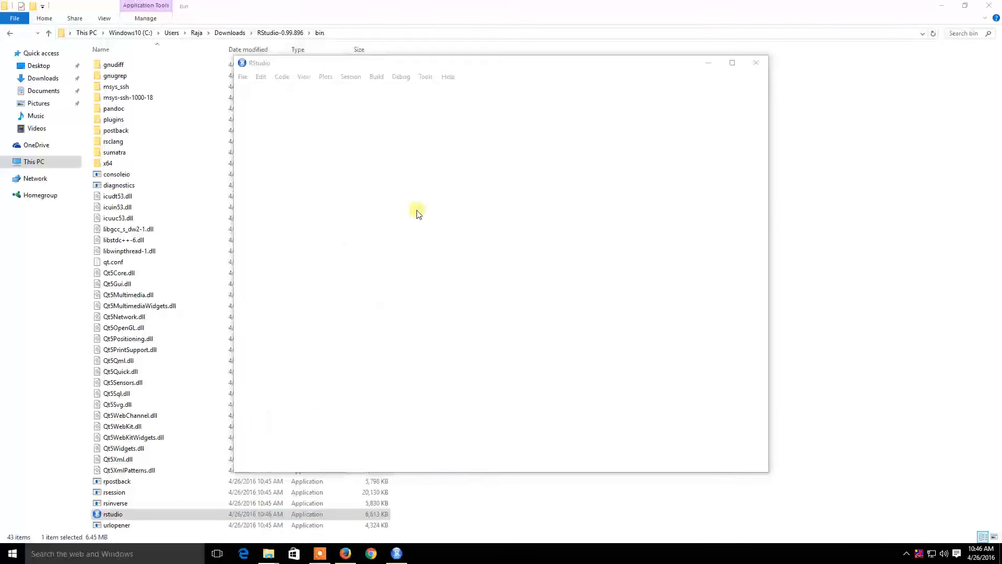